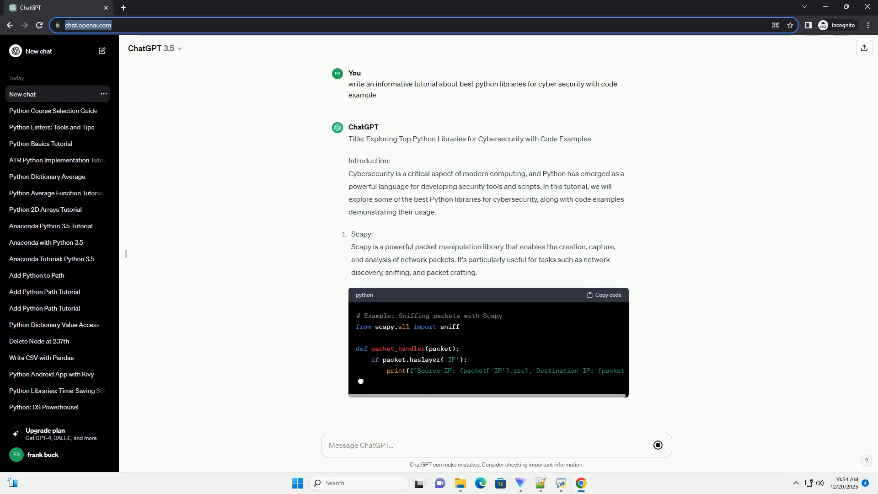
scroll("down", 3)
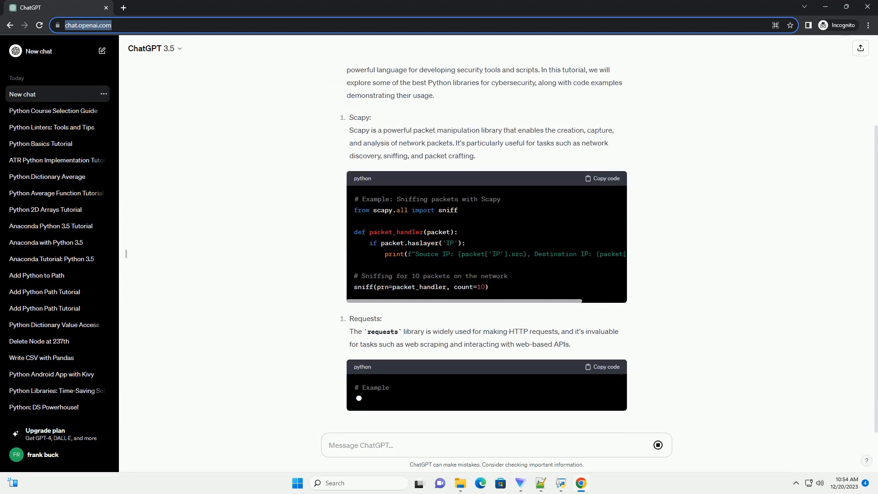
scroll("down", 3)
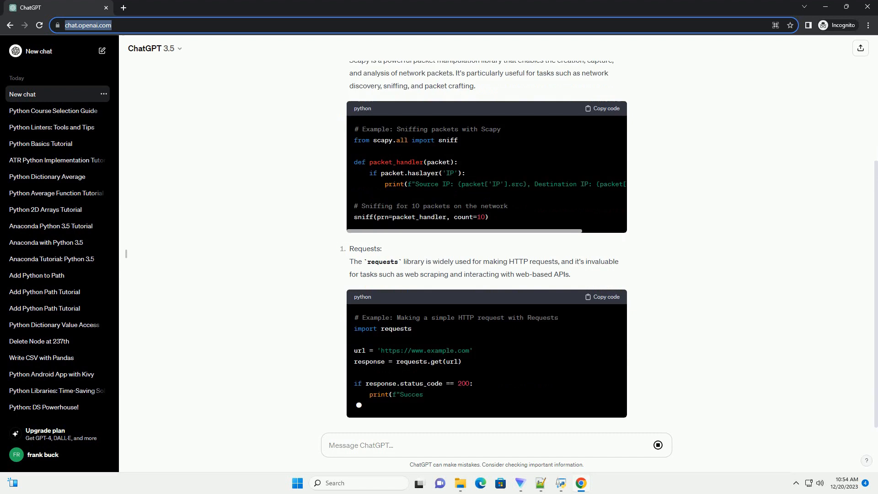
scroll("down", 3)
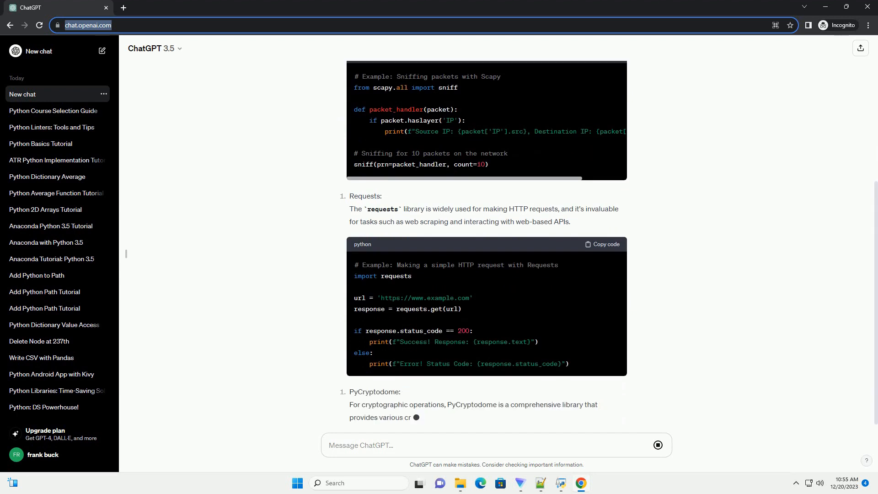
scroll("down", 3)
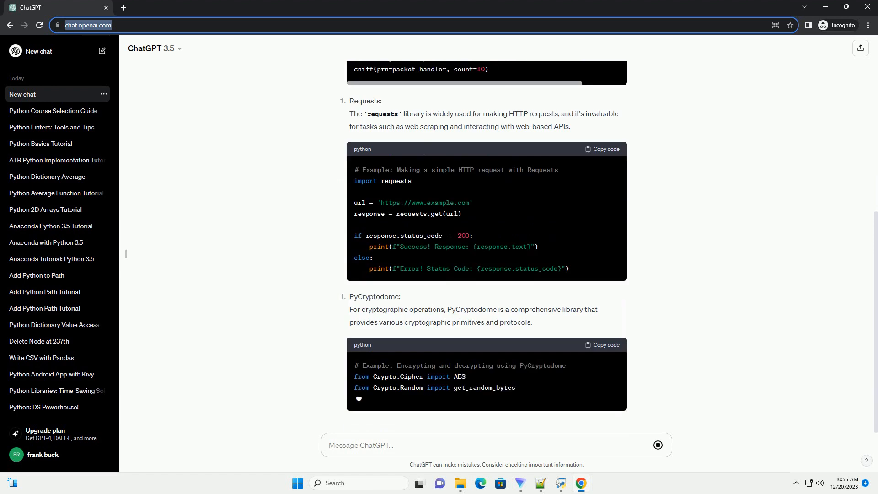
scroll("down", 3)
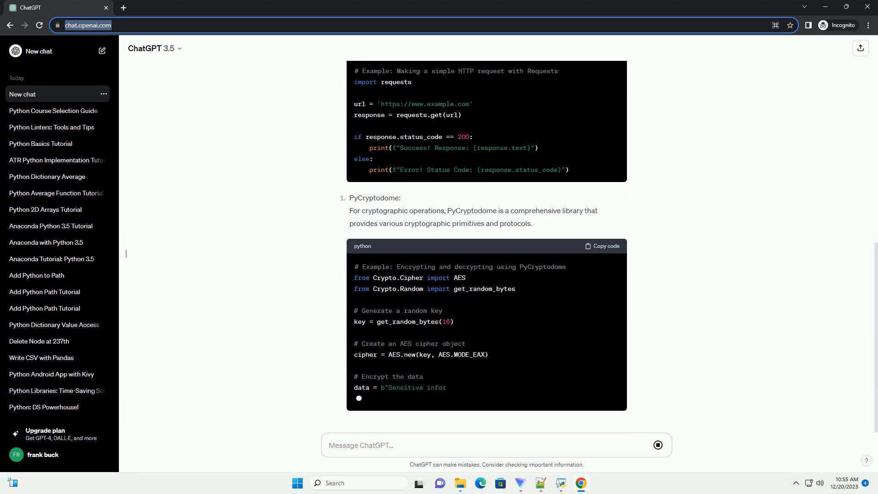
scroll("down", 3)
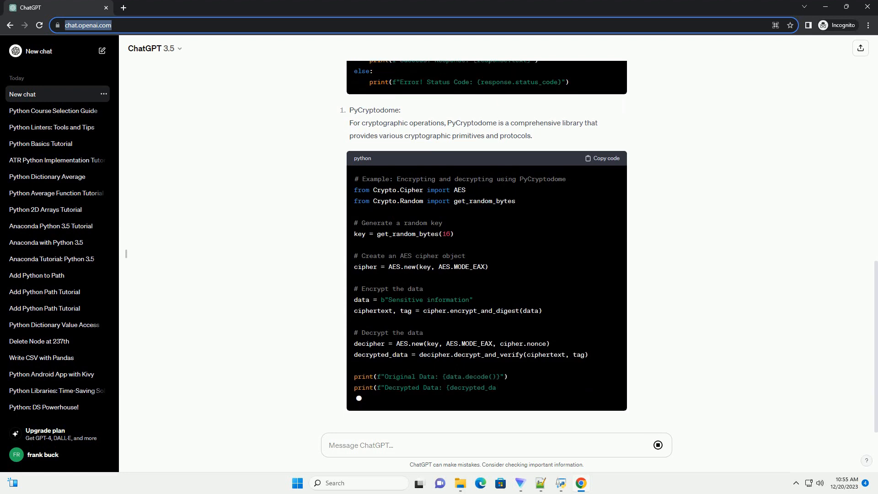
scroll("down", 3)
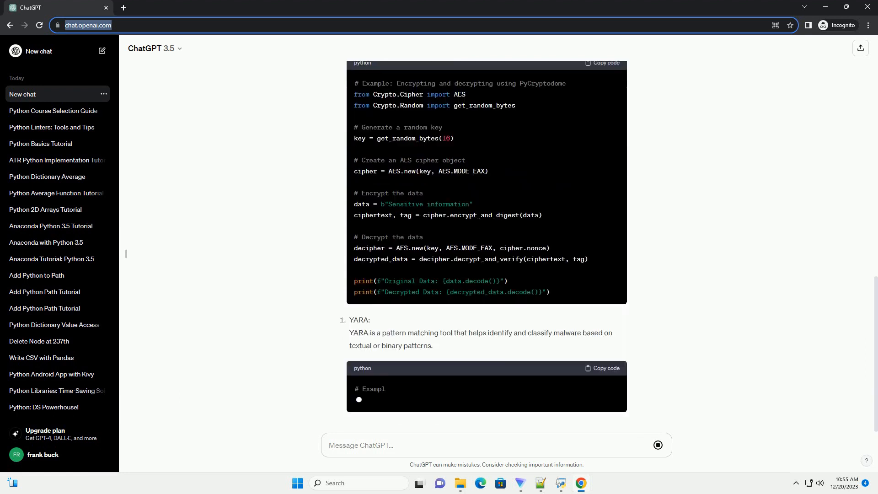
scroll("down", 3)
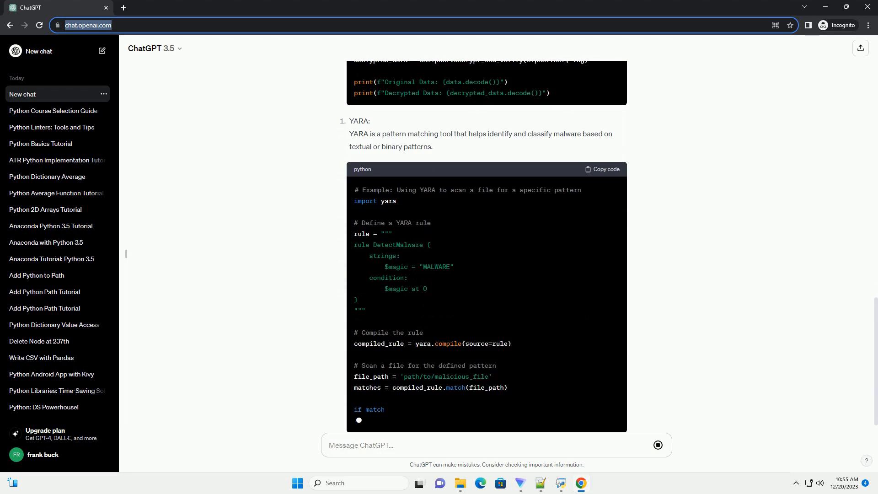
scroll("down", 3)
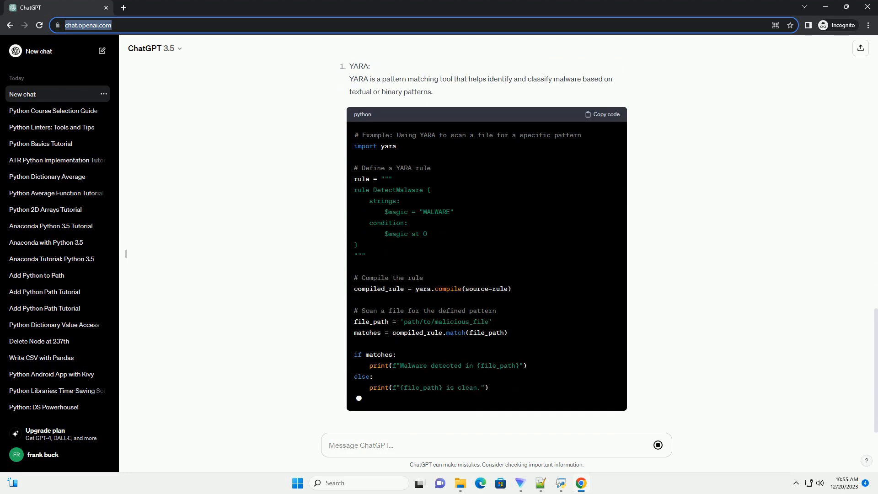
scroll("down", 3)
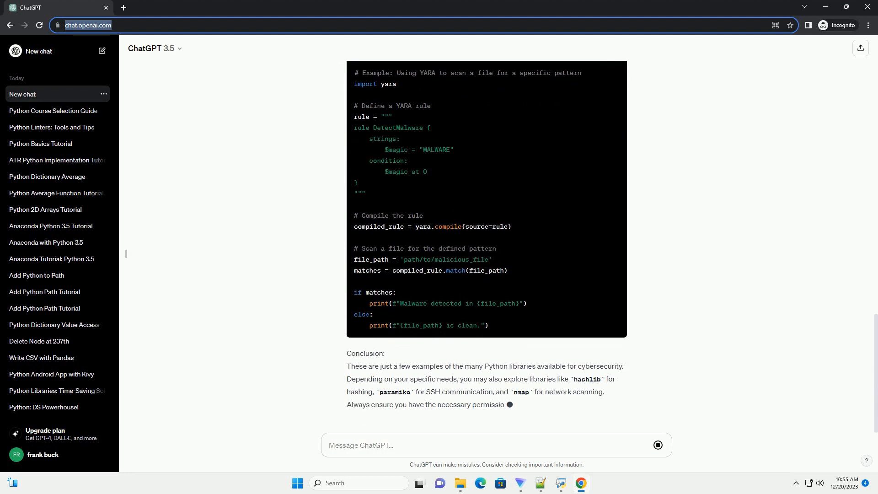
scroll("down", 3)
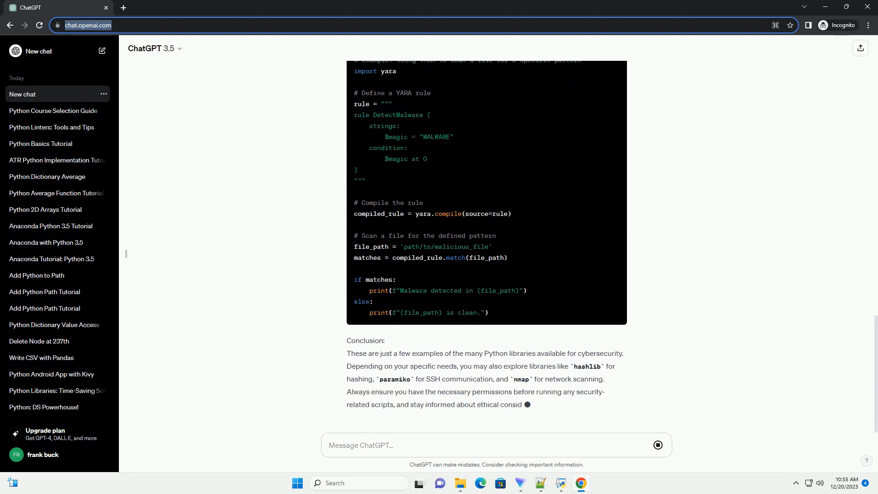